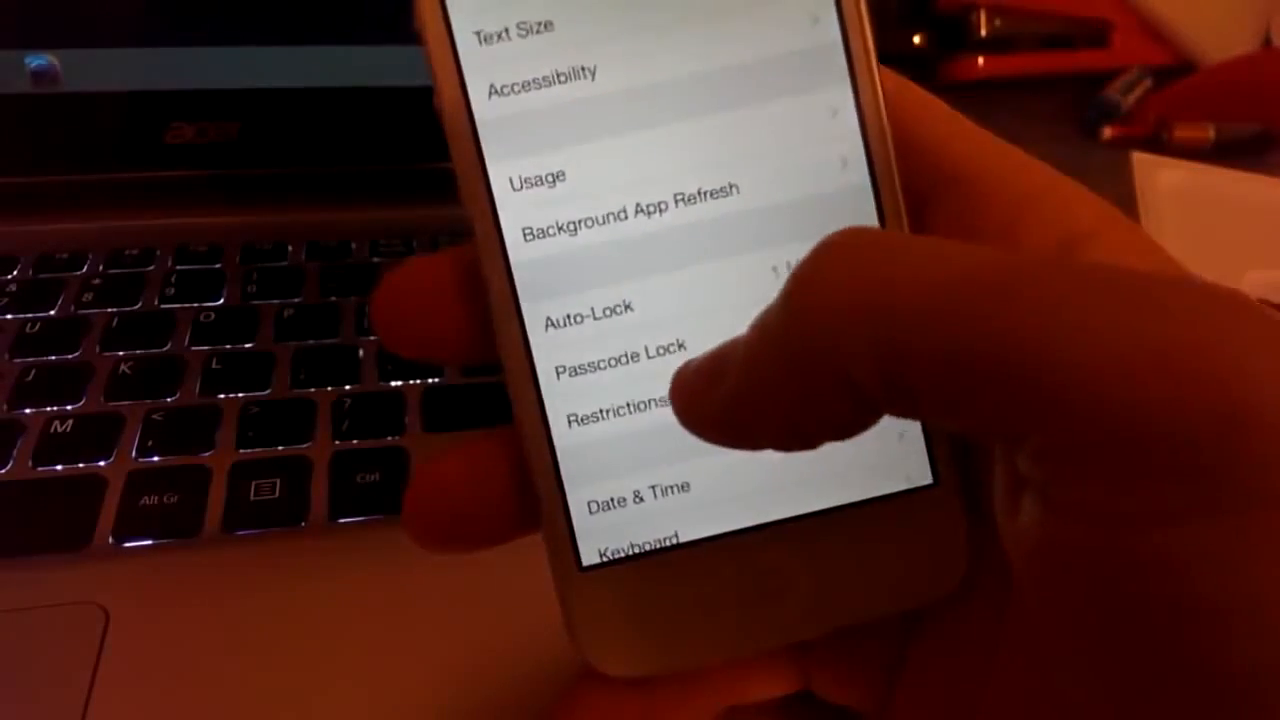
# Enter Restrictions under General so the Restrictions passcode prompt appears.
pyautogui.click(620, 414)
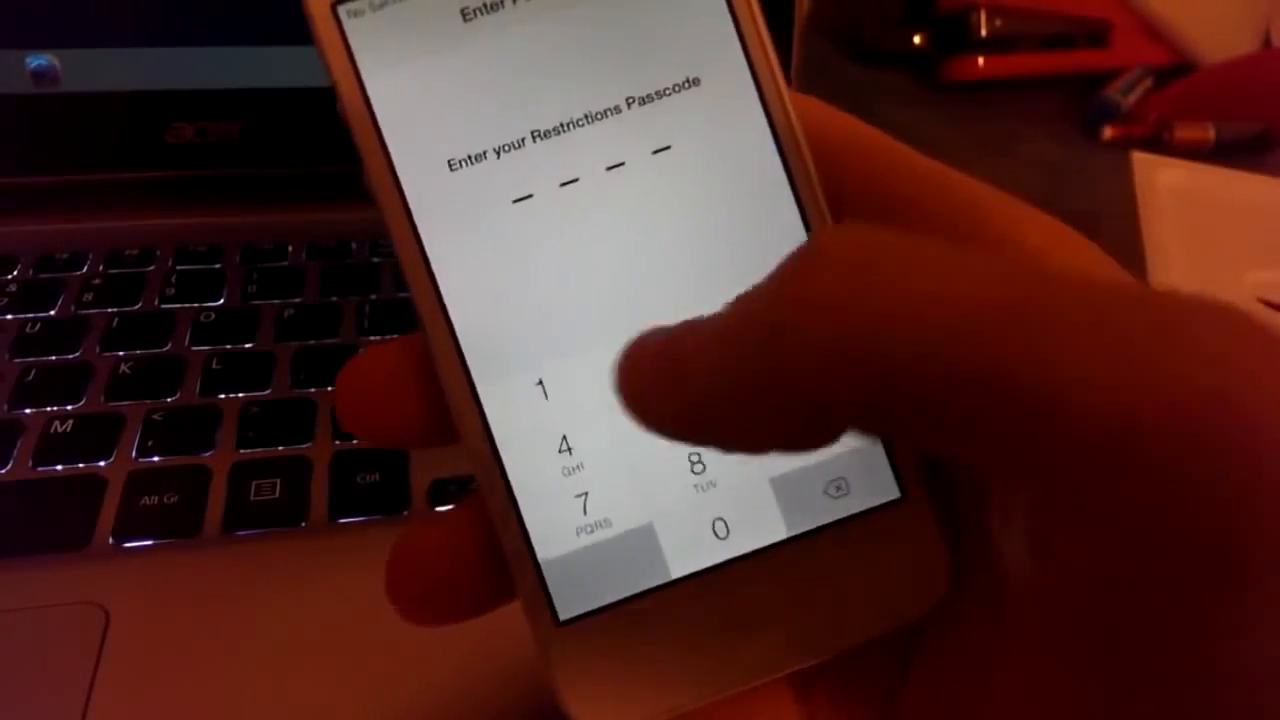